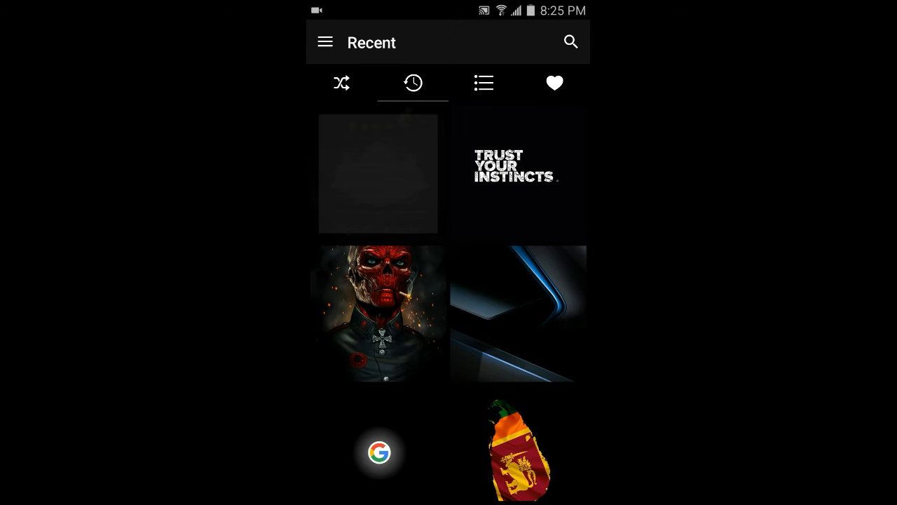
# - Scroll the Recent wallpapers and open the flaming Superman logo wallpaper's detail page
pyautogui.scroll(-3)
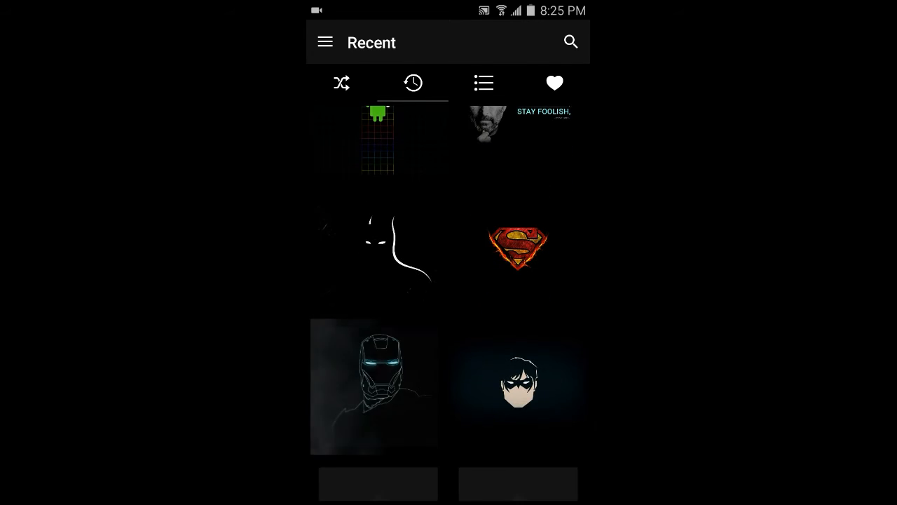
pyautogui.click(518, 246)
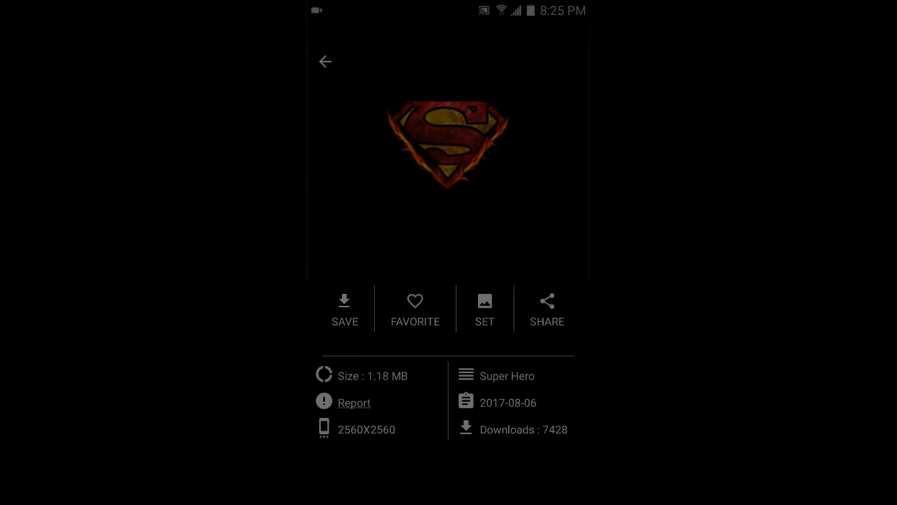
# - Leave the Superman detail page and show the Space category gallery
pyautogui.click(325, 62)
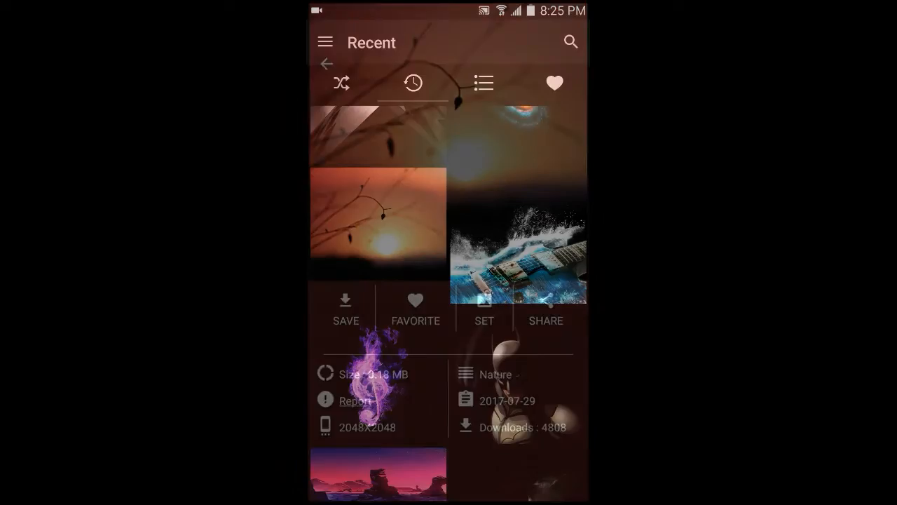
pyautogui.click(342, 83)
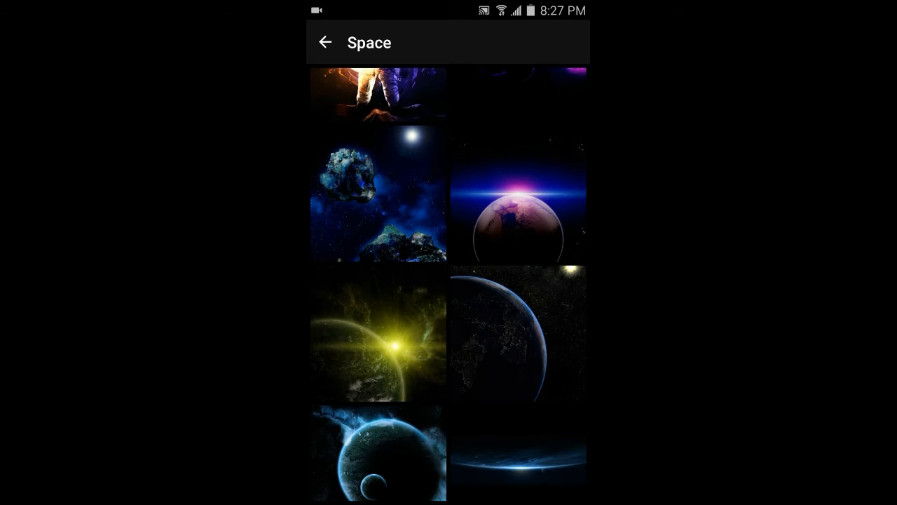
# - View the blue asteroid wallpaper's details, then reach the Settings screen
pyautogui.click(378, 196)
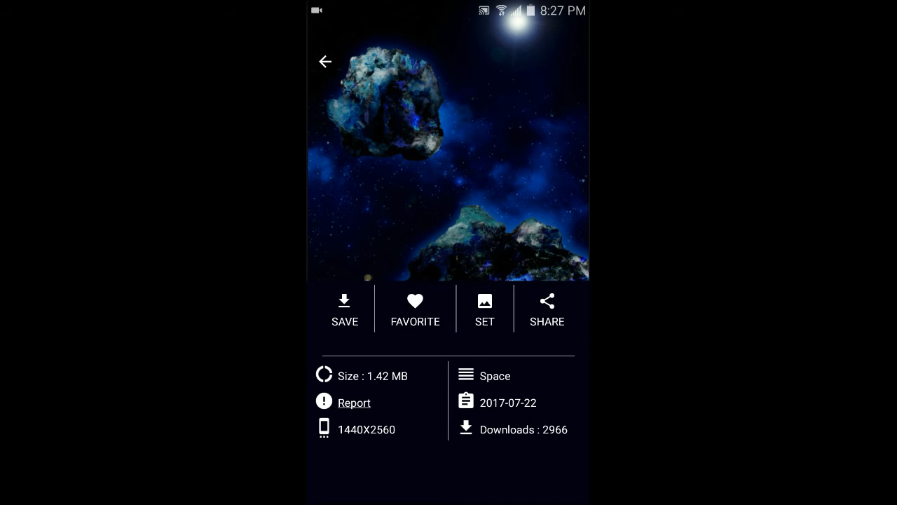
pyautogui.click(325, 61)
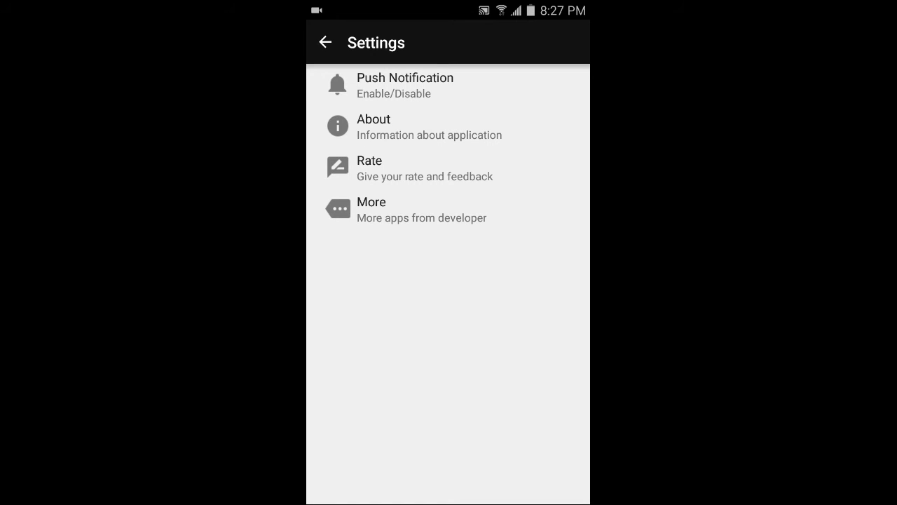
# - Return from Settings, start setting the asteroid wallpaper, and reach the Favourite tab
pyautogui.click(324, 42)
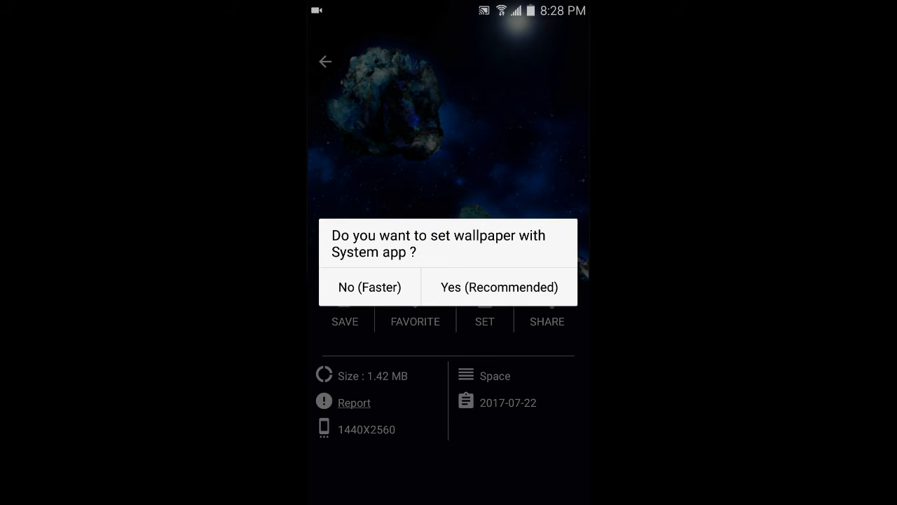
pyautogui.click(369, 287)
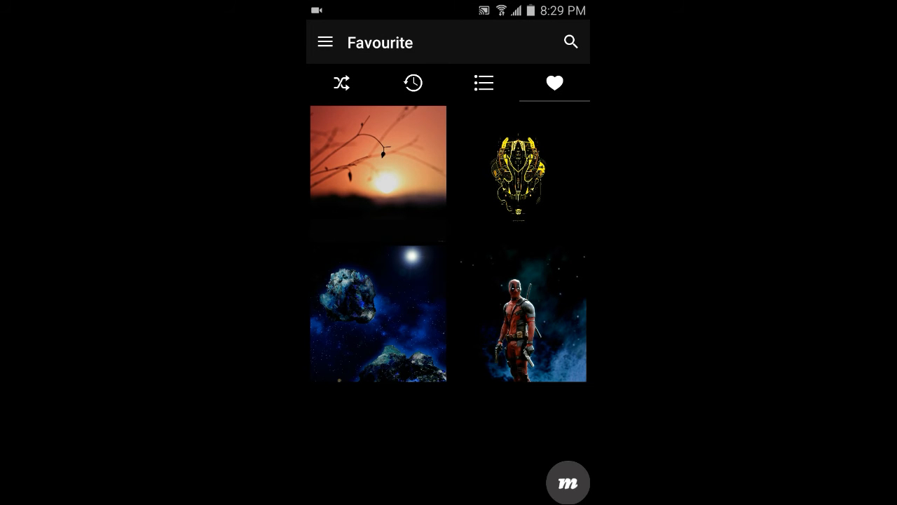
# - Open the orange sunset from Favourites and confirm the crop to apply it
pyautogui.click(378, 171)
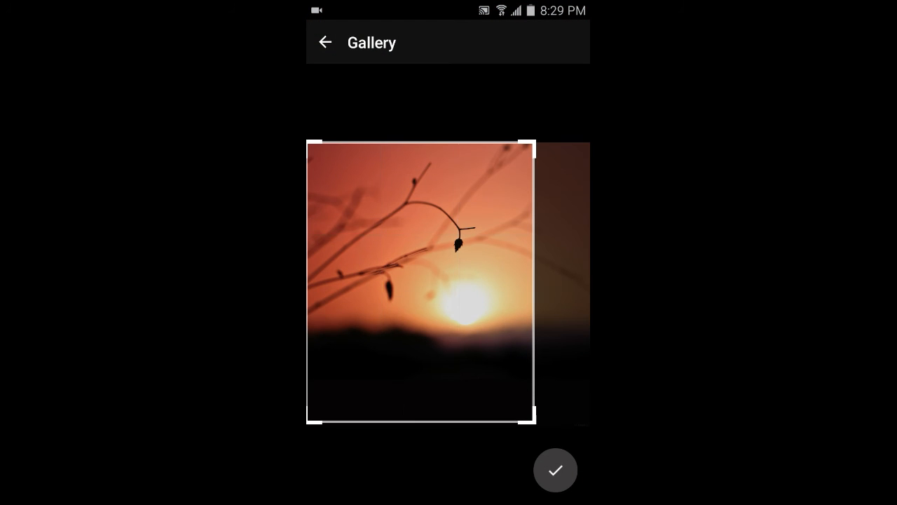
pyautogui.click(555, 469)
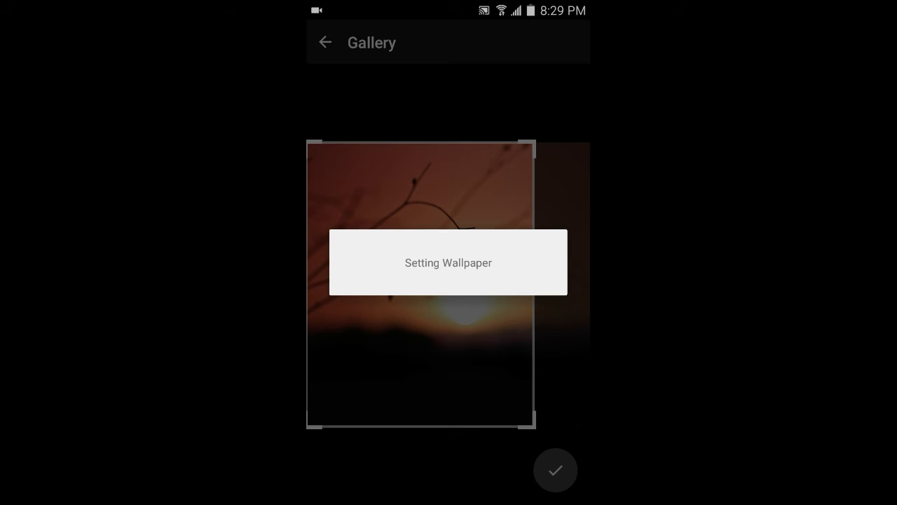